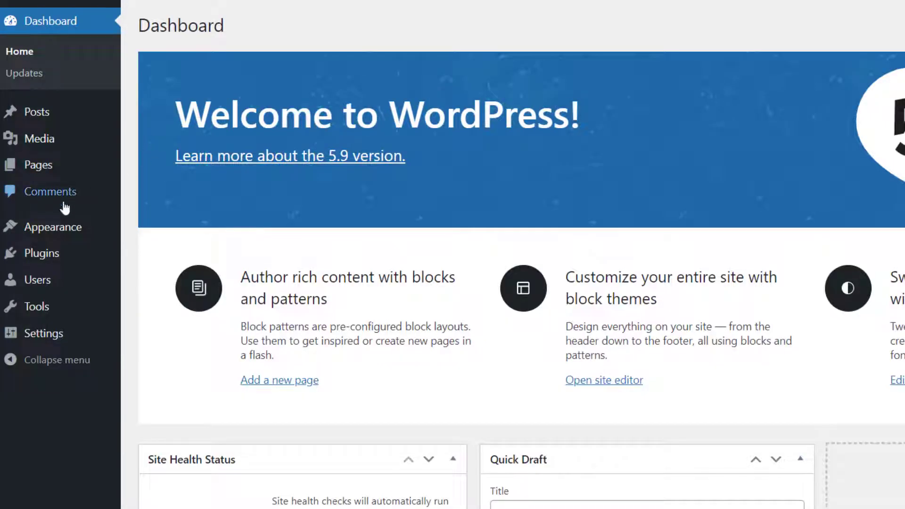
{"action": "mouse_move", "coordinate": [55, 226]}
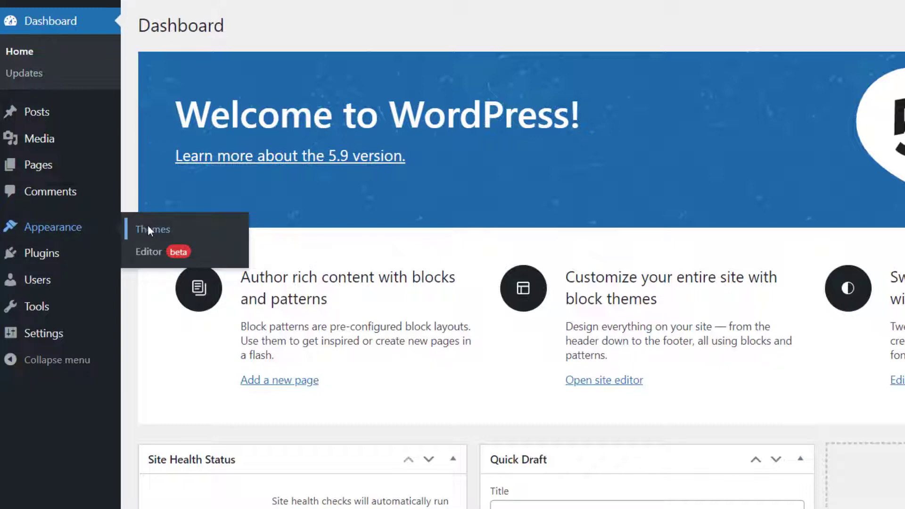
Step: Install the Responsive theme from Appearance > Themes > Add New and activate it
{"action": "left_click", "coordinate": [151, 229]}
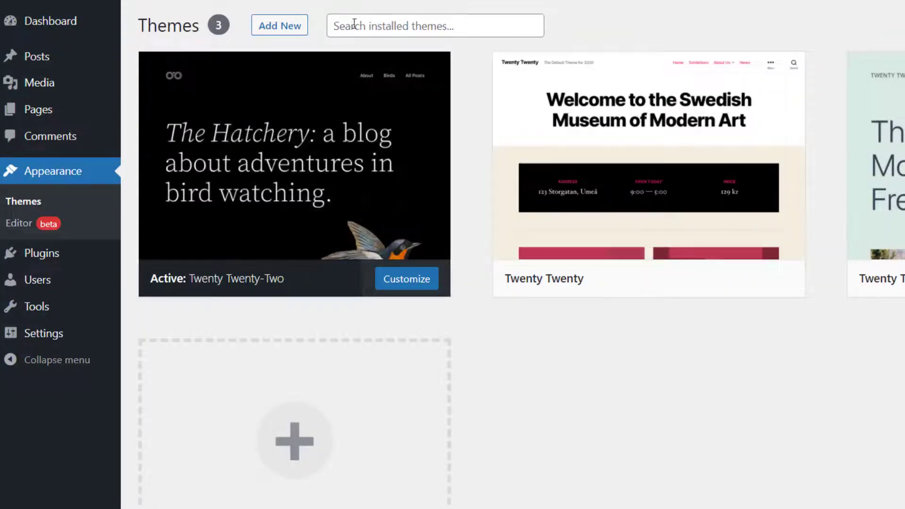
{"action": "left_click", "coordinate": [279, 26]}
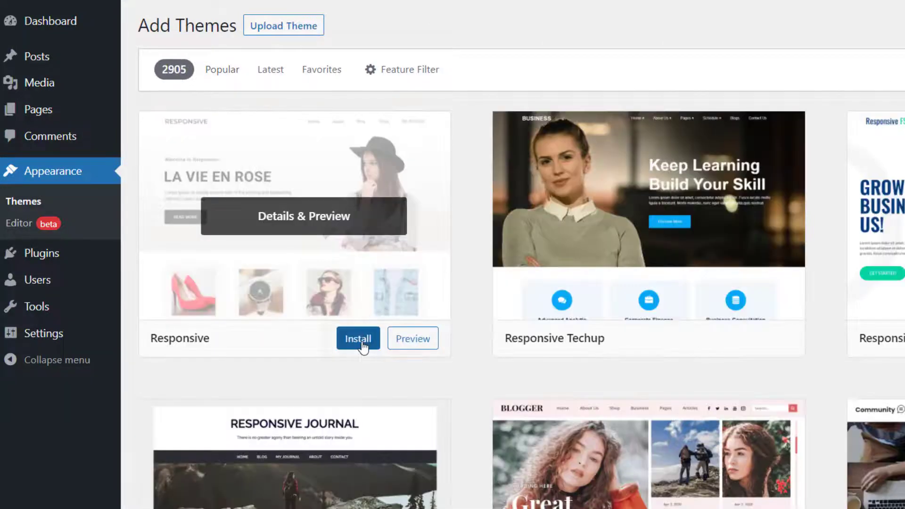
{"action": "left_click", "coordinate": [358, 339]}
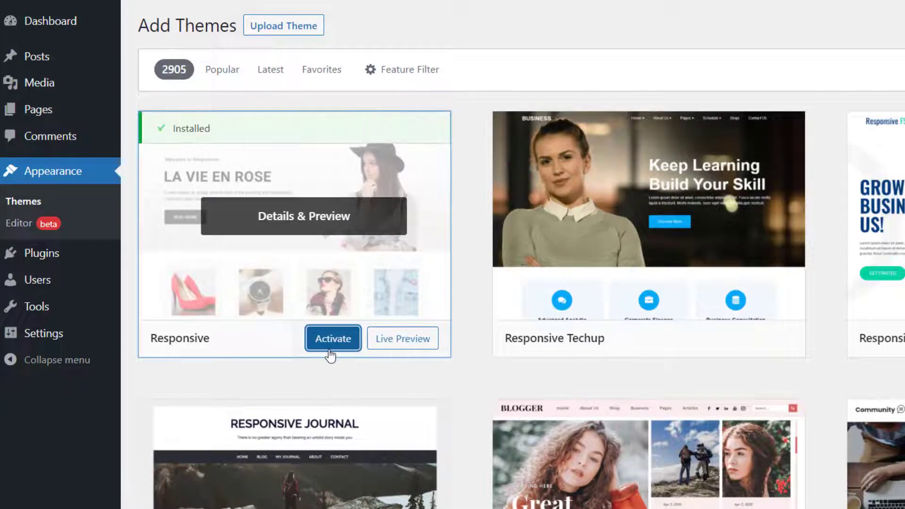
{"action": "left_click", "coordinate": [332, 338]}
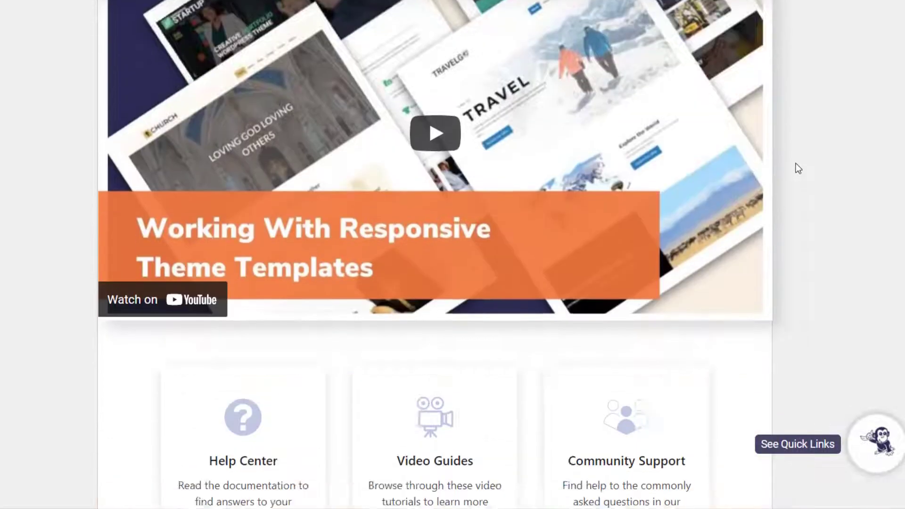
{"action": "scroll", "scroll_direction": "down", "scroll_amount": 3}
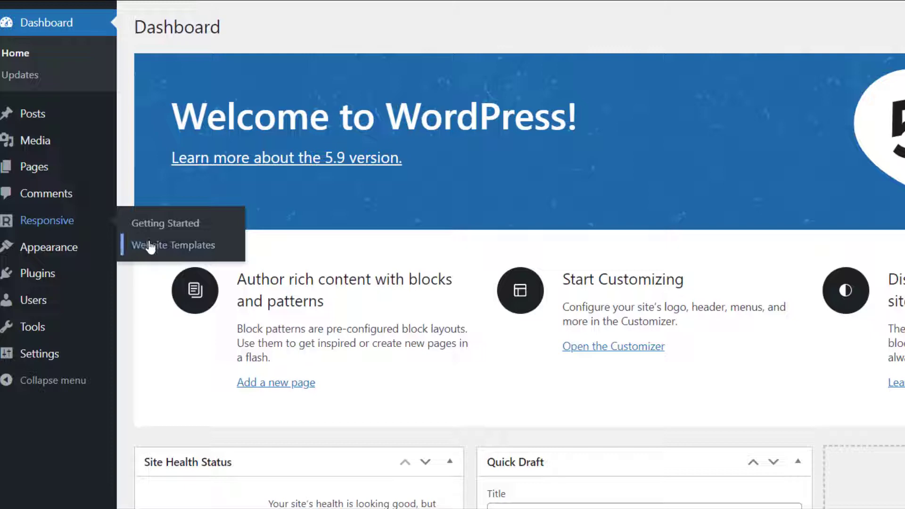
Step: Browse the Responsive website templates, including Book Spot, then preview the Music Band template
{"action": "left_click", "coordinate": [174, 245]}
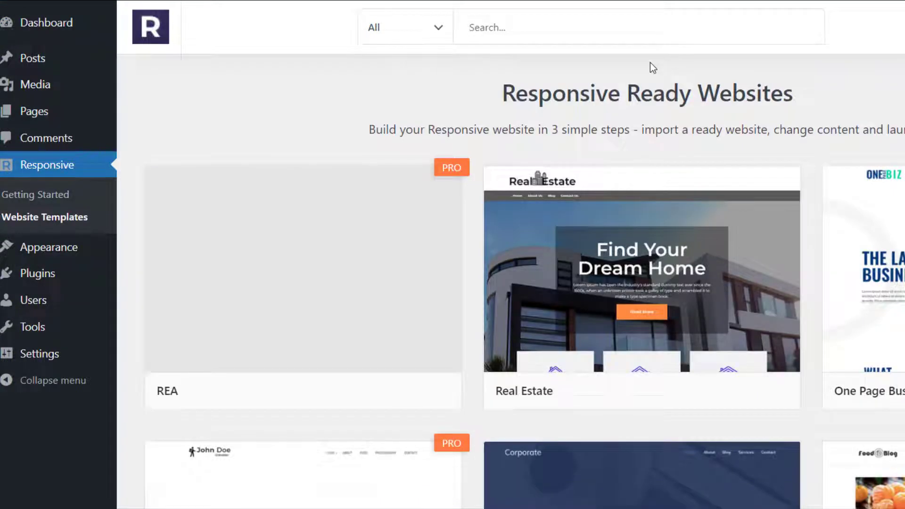
{"action": "scroll", "scroll_direction": "down", "scroll_amount": 3}
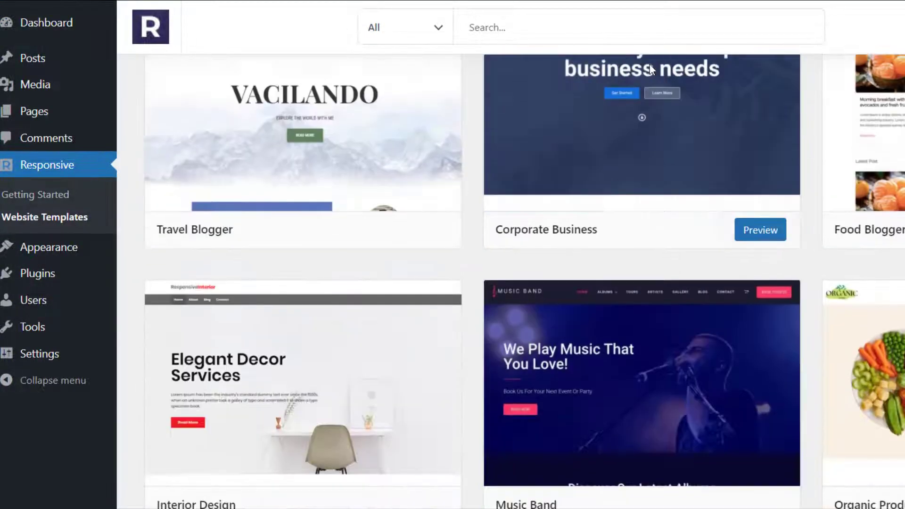
{"action": "scroll", "scroll_direction": "down", "scroll_amount": 3}
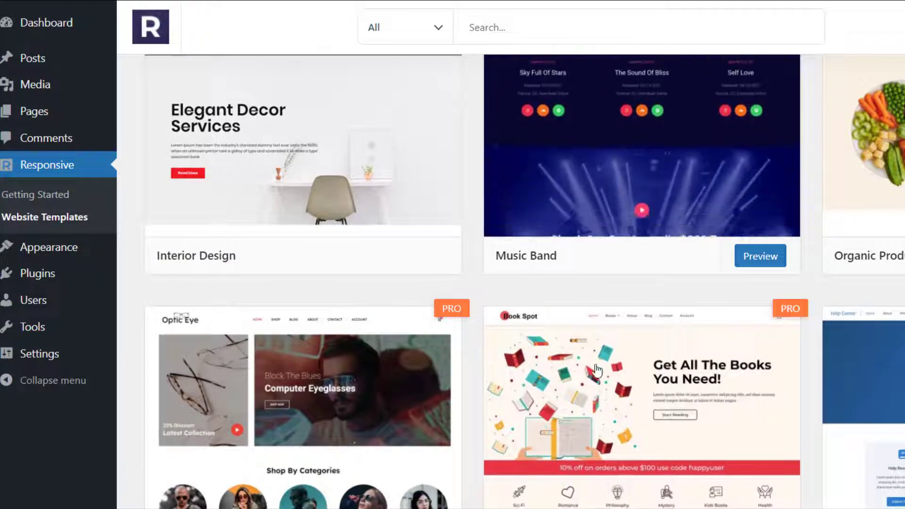
{"action": "scroll", "scroll_direction": "down", "scroll_amount": 3}
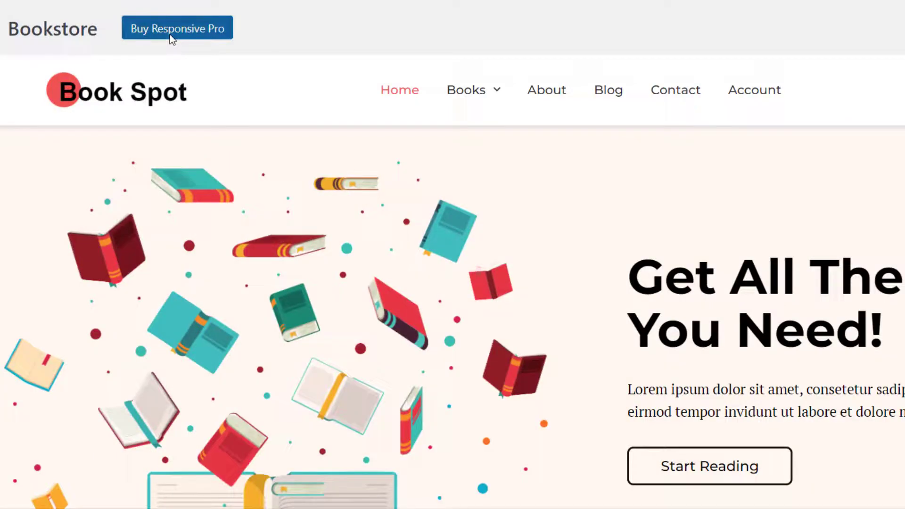
{"action": "left_click", "coordinate": [177, 28]}
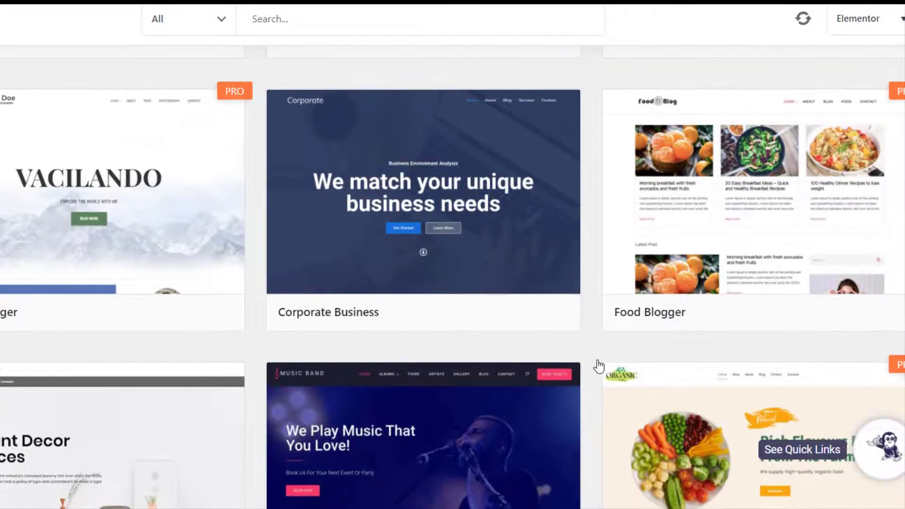
{"action": "scroll", "scroll_direction": "down", "scroll_amount": 3}
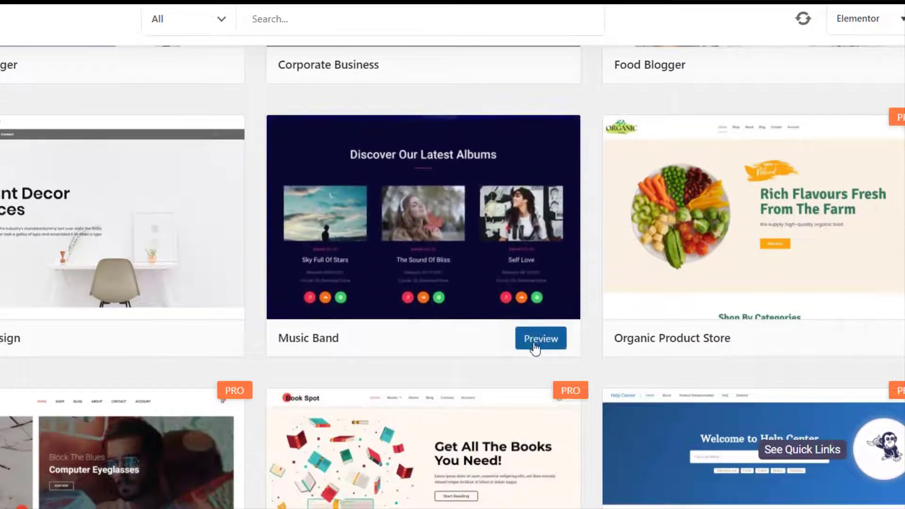
{"action": "left_click", "coordinate": [540, 339]}
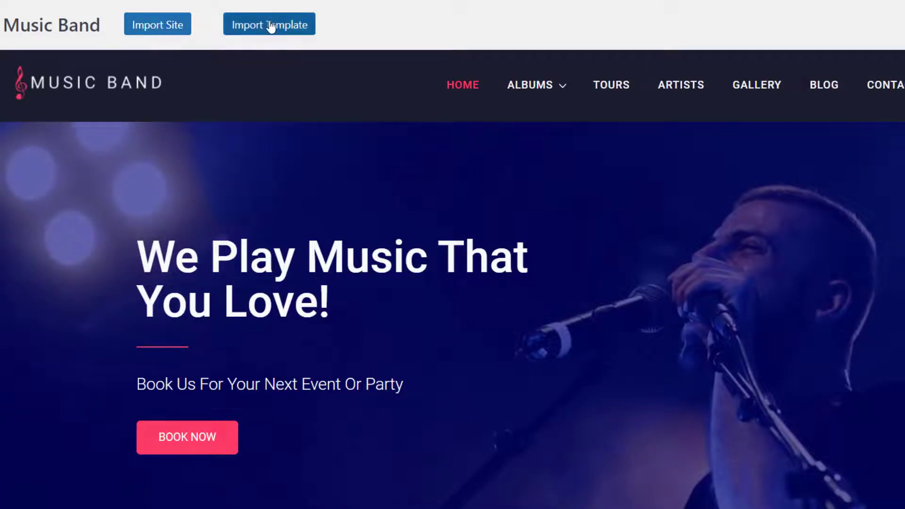
Step: Start the Music Band site import to show plugins, previous-import deletion and content
{"action": "left_click", "coordinate": [269, 24]}
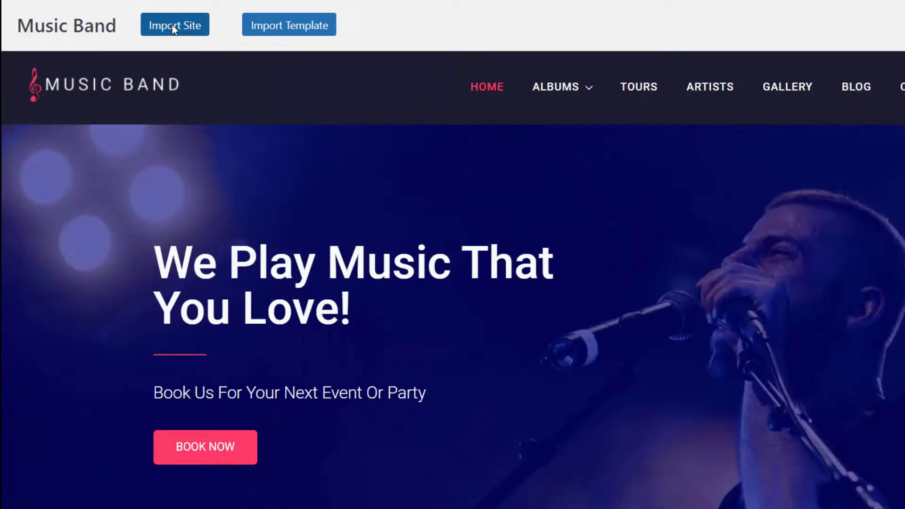
{"action": "left_click", "coordinate": [174, 25]}
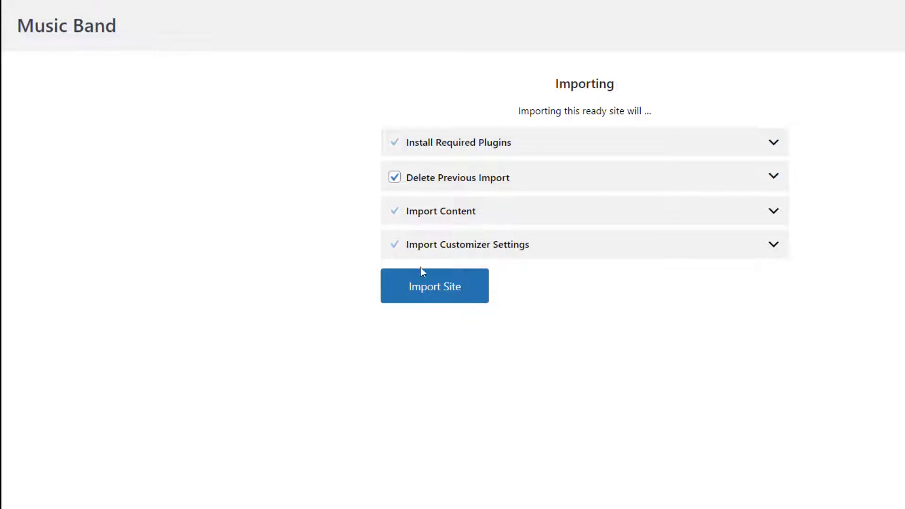
Step: Confirm the Music Band site import and launch the finished live site
{"action": "left_click", "coordinate": [434, 286]}
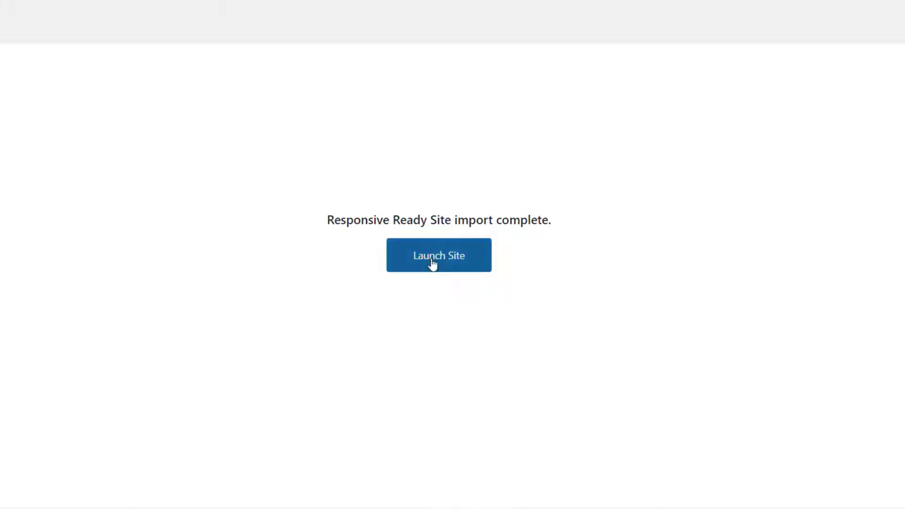
{"action": "left_click", "coordinate": [438, 255]}
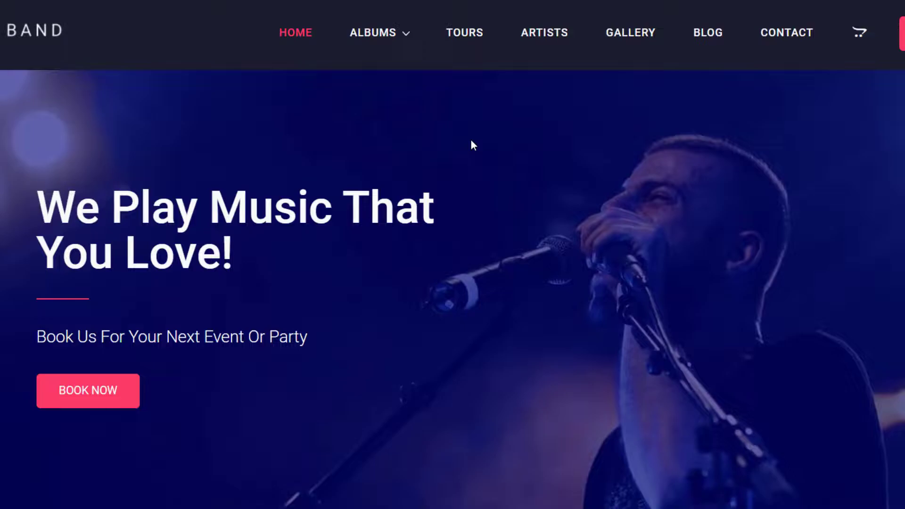
{"action": "scroll", "scroll_direction": "down", "scroll_amount": 3}
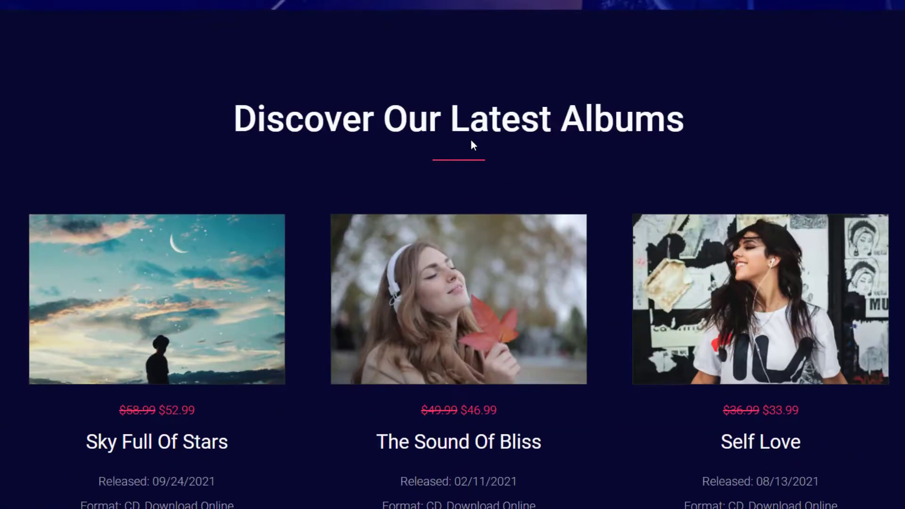
{"action": "scroll", "scroll_direction": "down", "scroll_amount": 3}
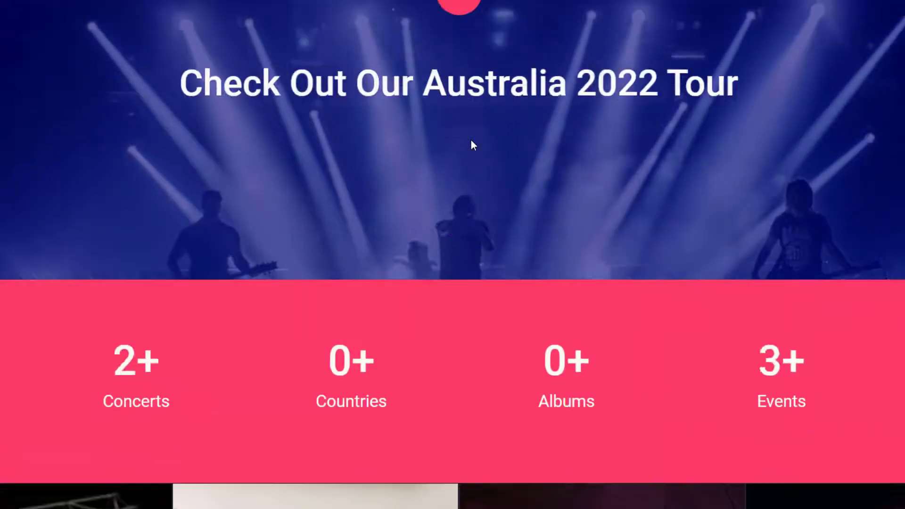
{"action": "scroll", "scroll_direction": "down", "scroll_amount": 3}
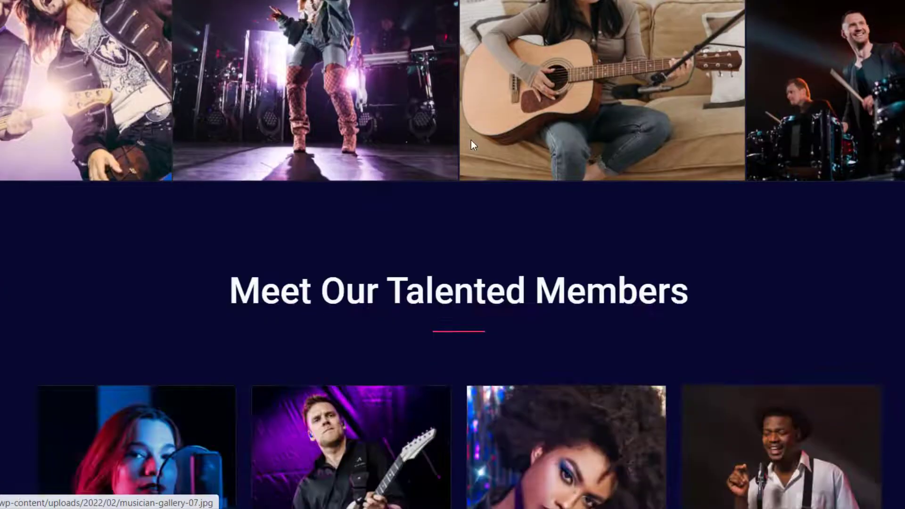
{"action": "scroll", "scroll_direction": "down", "scroll_amount": 3}
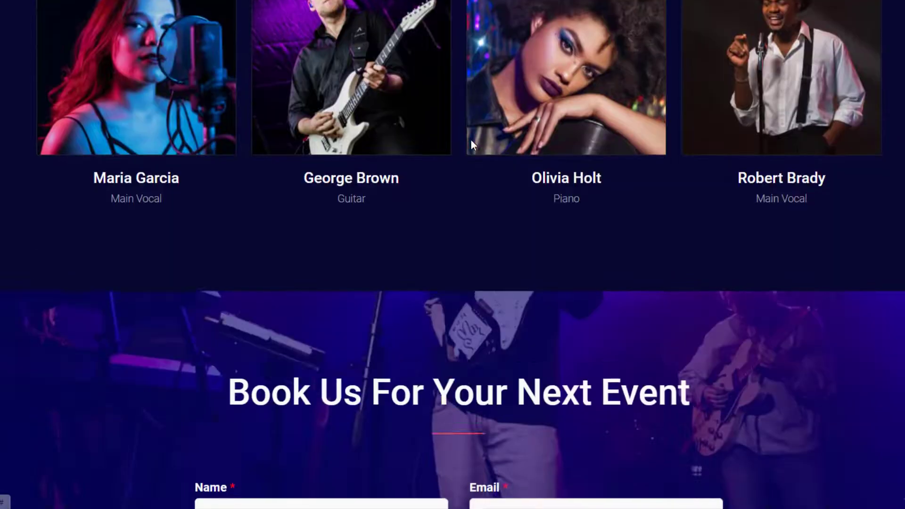
{"action": "scroll", "scroll_direction": "down", "scroll_amount": 3}
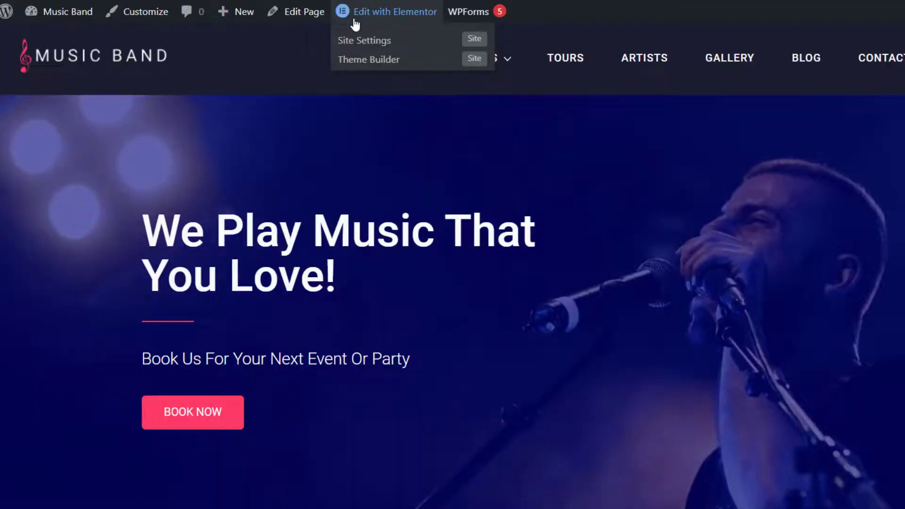
Step: In Elementor, retitle the hero heading 'For You!' and remove Sky Full Of Stars' Spotify icon
{"action": "left_click", "coordinate": [395, 11]}
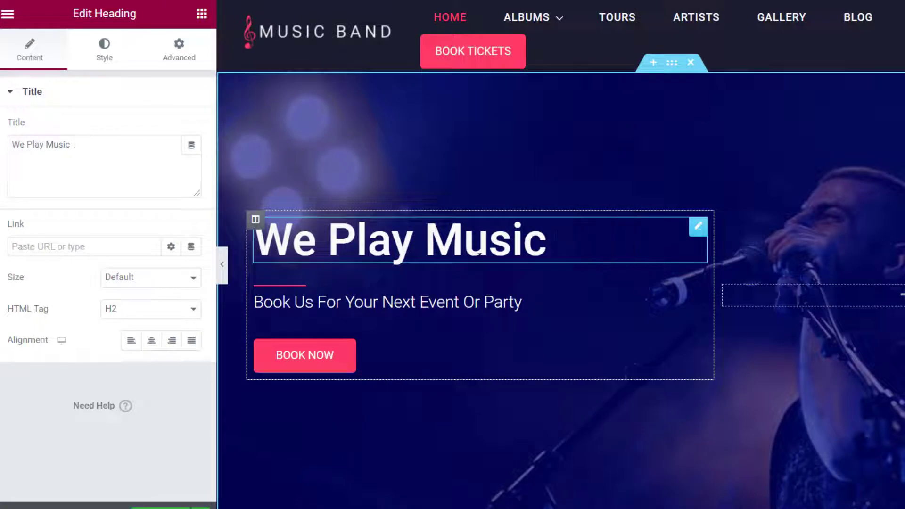
{"action": "type", "text": "For You!"}
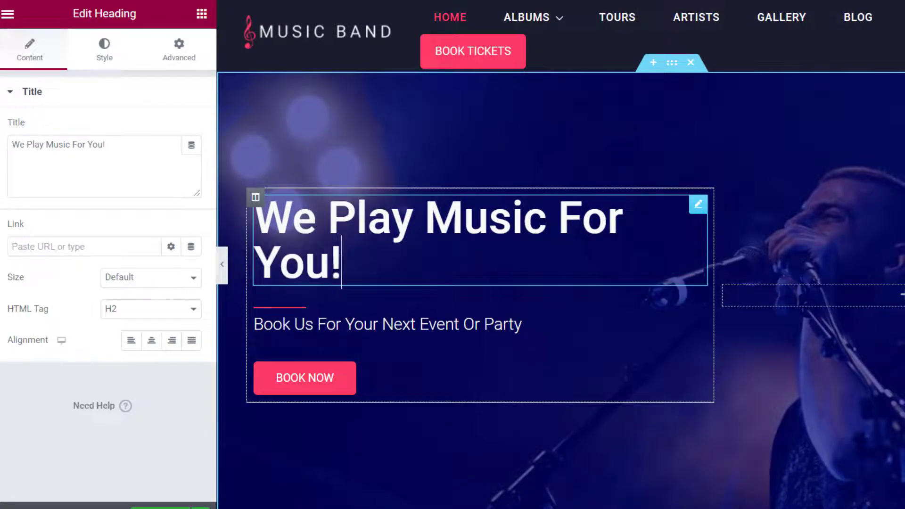
{"action": "scroll", "scroll_direction": "down", "scroll_amount": 3}
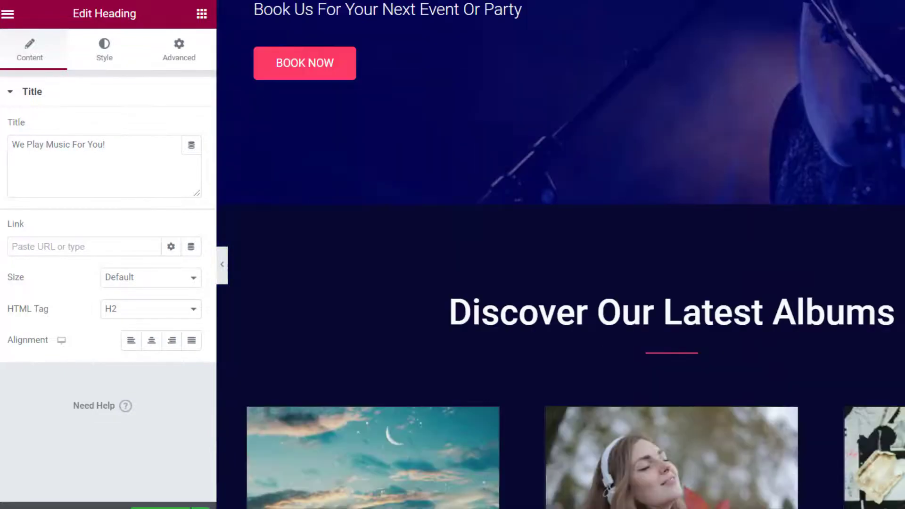
{"action": "left_click", "coordinate": [373, 379]}
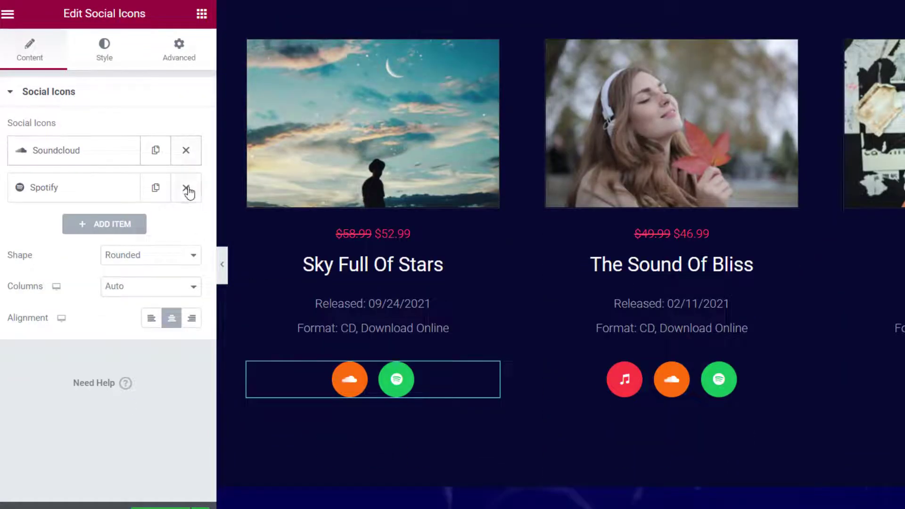
{"action": "left_click", "coordinate": [186, 188]}
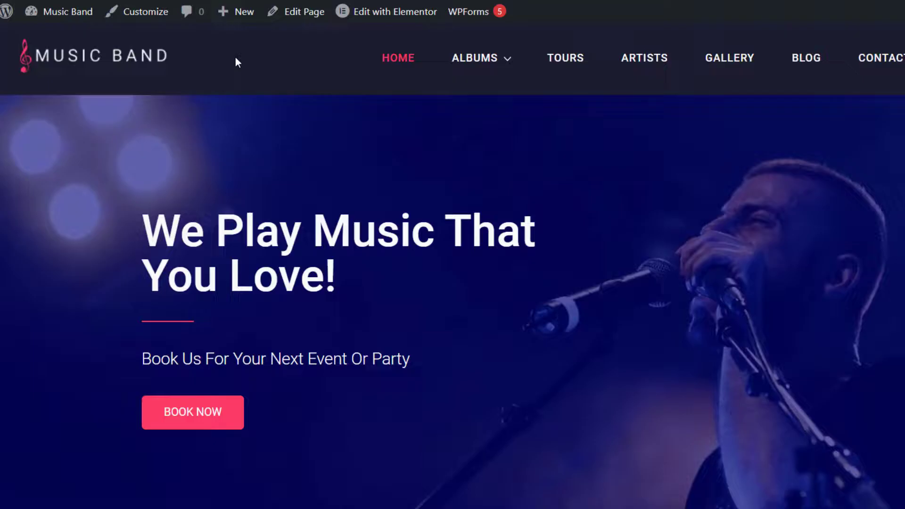
{"action": "mouse_move", "coordinate": [146, 12]}
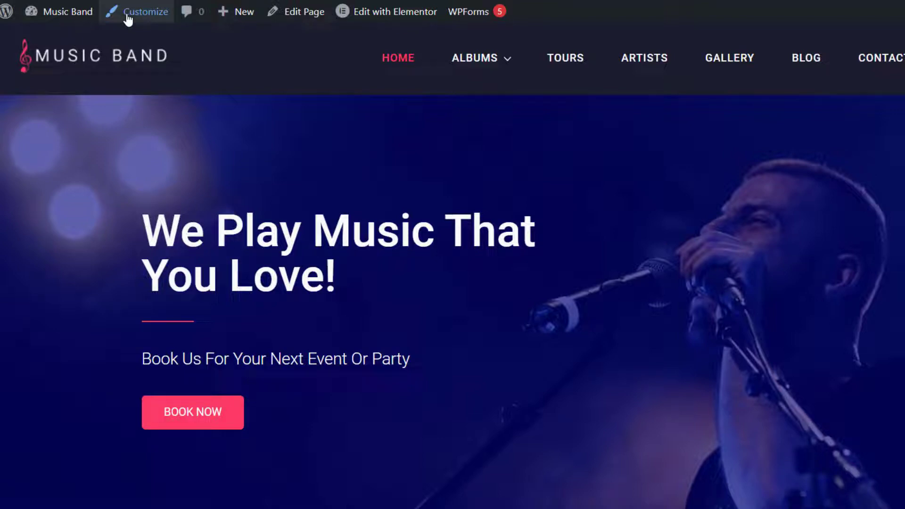
Step: Browse the Responsive theme's Customizer sections, then switch to the live Music Band site
{"action": "left_click", "coordinate": [146, 12]}
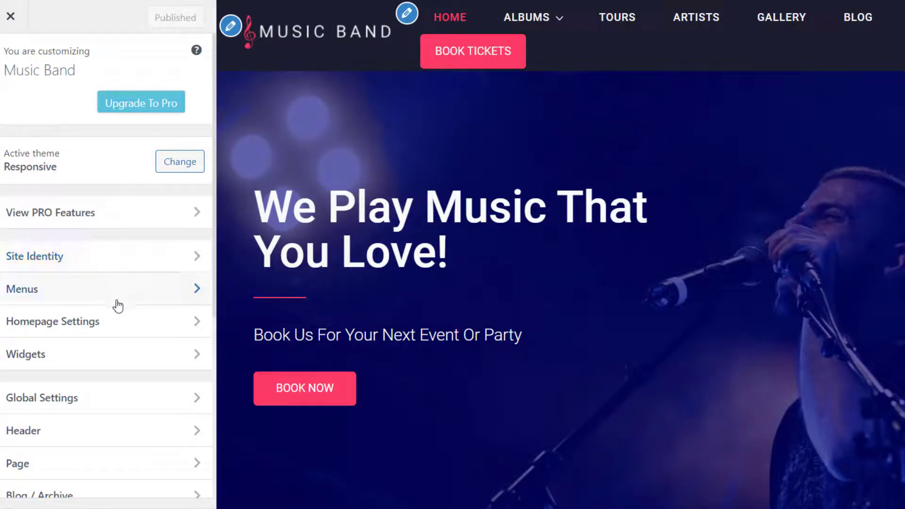
{"action": "mouse_move", "coordinate": [114, 439]}
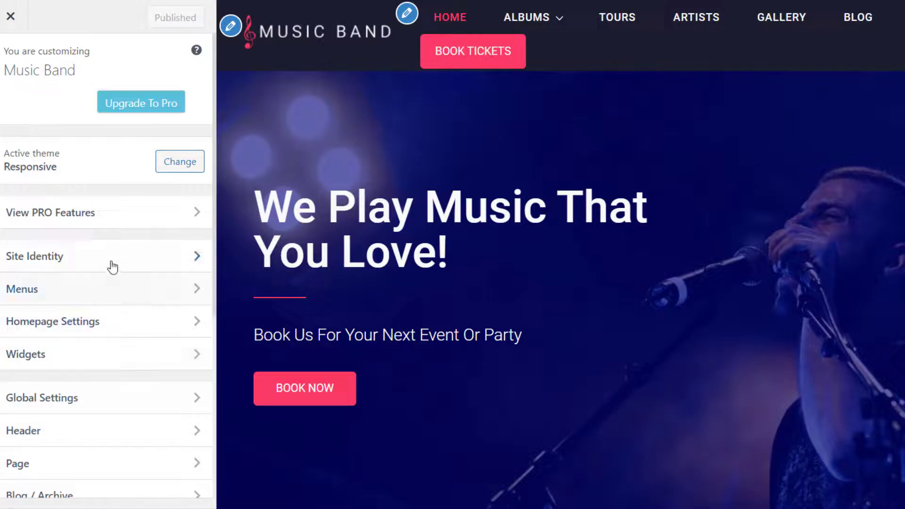
{"action": "scroll", "scroll_direction": "down", "scroll_amount": 3}
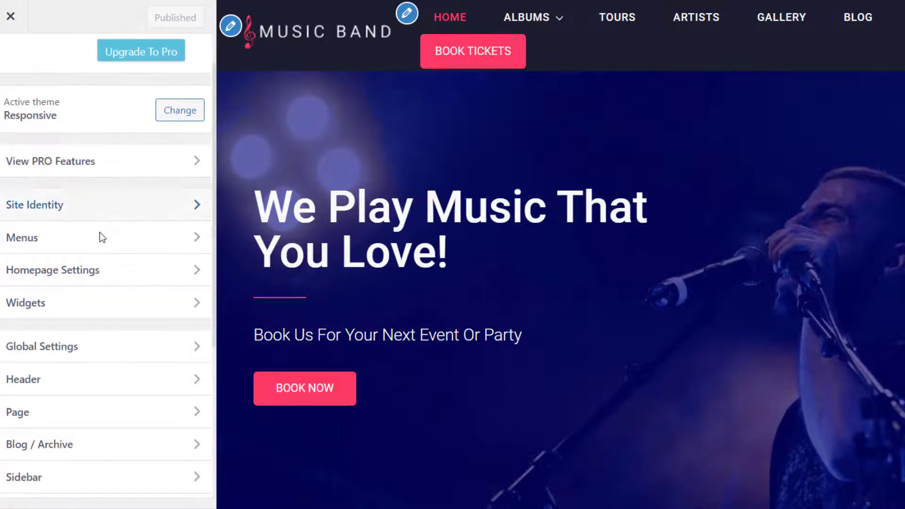
{"action": "left_click", "coordinate": [11, 15]}
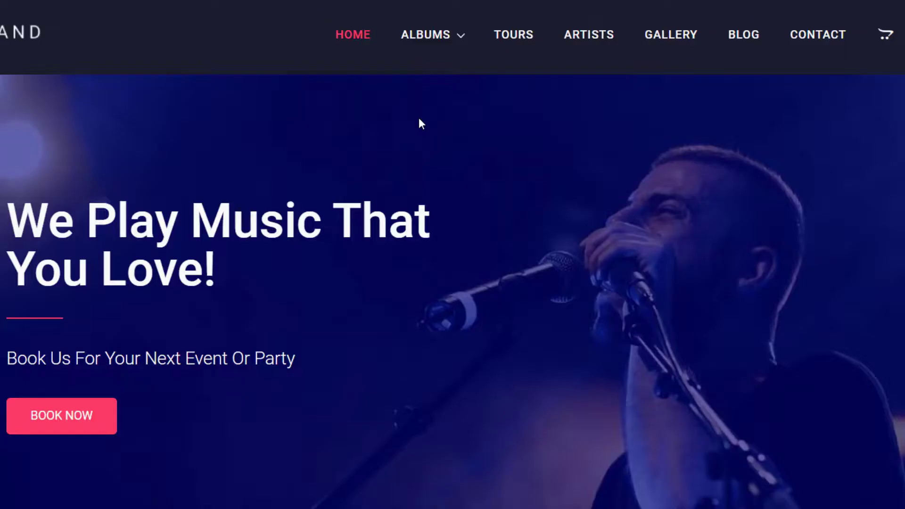
Step: Browse the Tours, Artists and Albums pages and add In My Heart to the cart
{"action": "scroll", "scroll_direction": "down", "scroll_amount": 3}
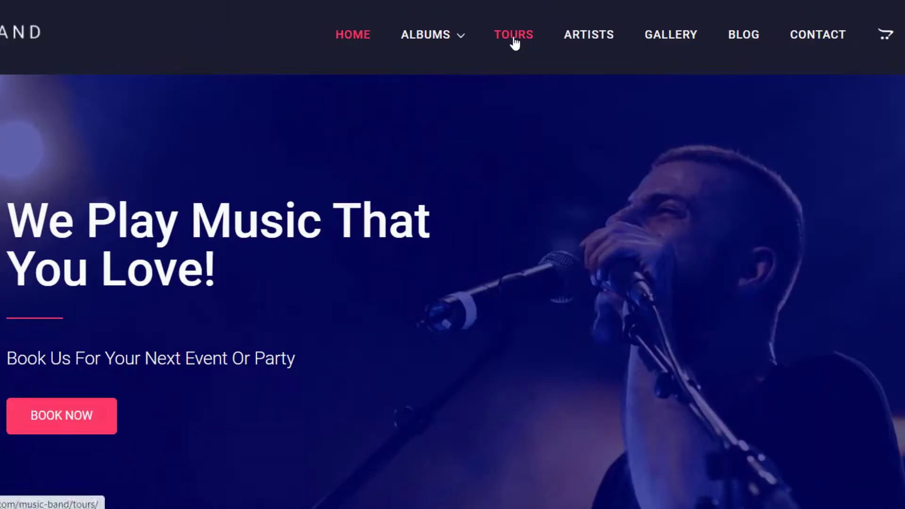
{"action": "left_click", "coordinate": [514, 34]}
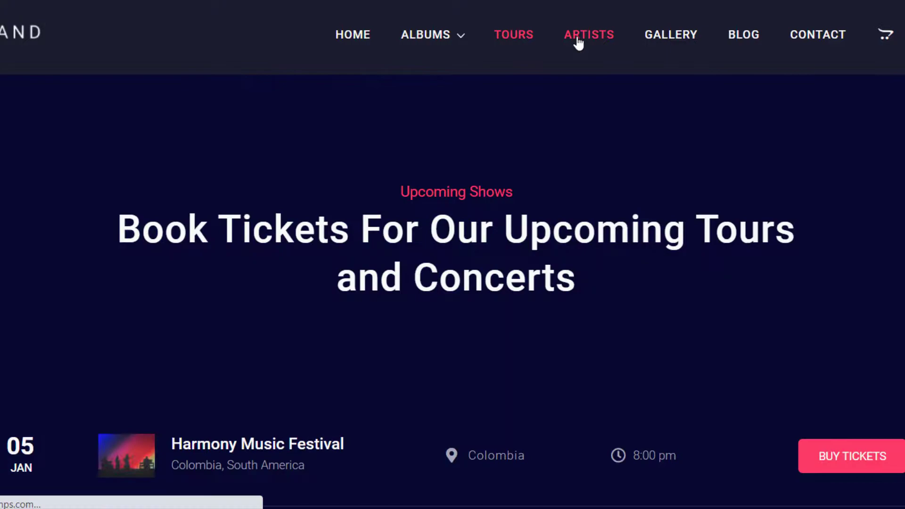
{"action": "left_click", "coordinate": [589, 34]}
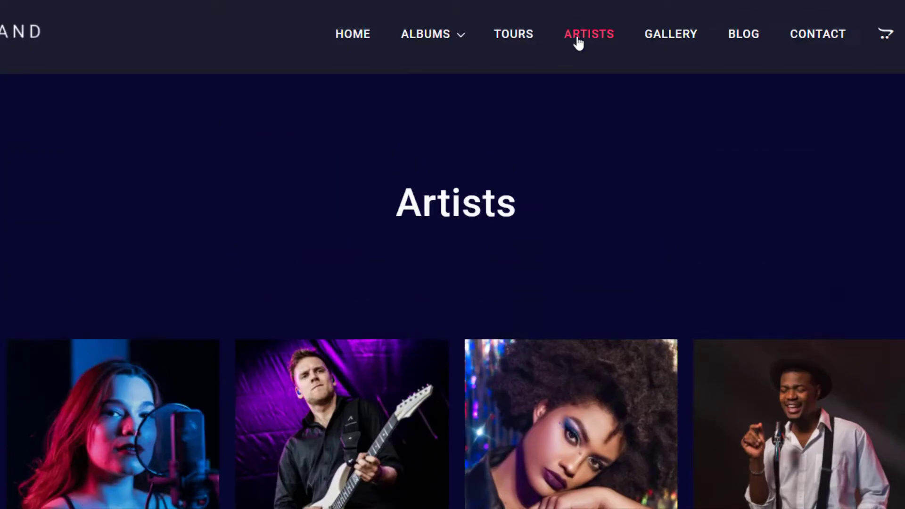
{"action": "left_click", "coordinate": [426, 34]}
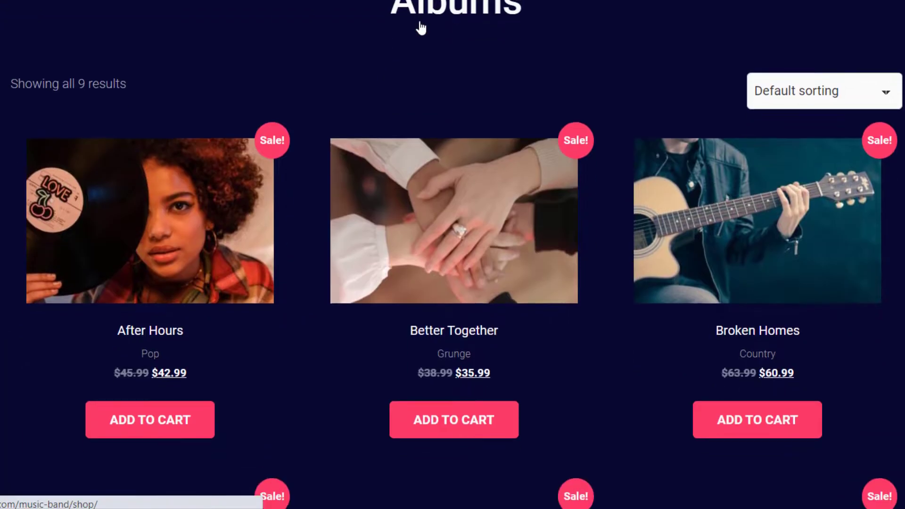
{"action": "scroll", "scroll_direction": "down", "scroll_amount": 3}
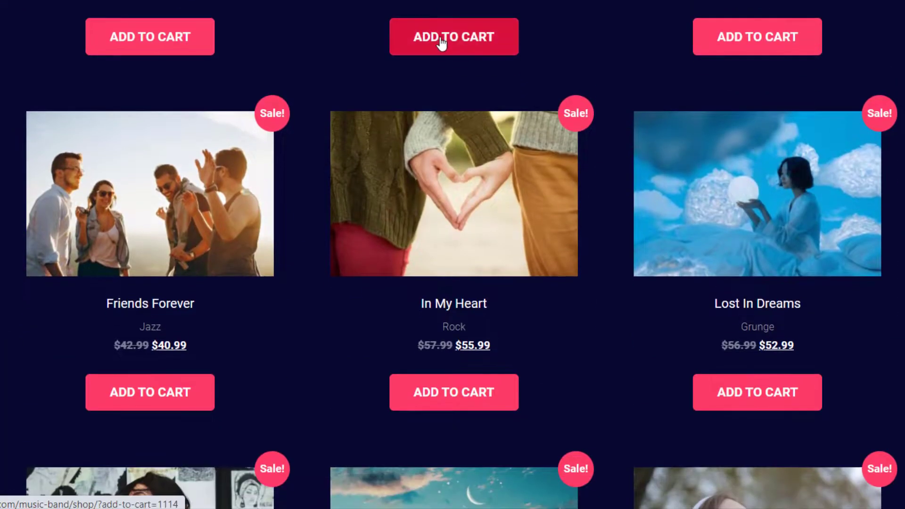
{"action": "left_click", "coordinate": [453, 392]}
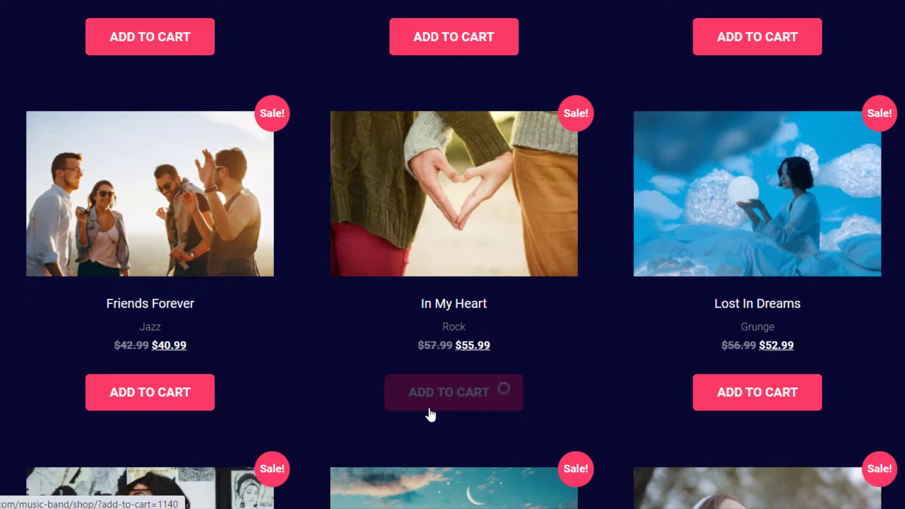
{"action": "scroll", "scroll_direction": "down", "scroll_amount": 3}
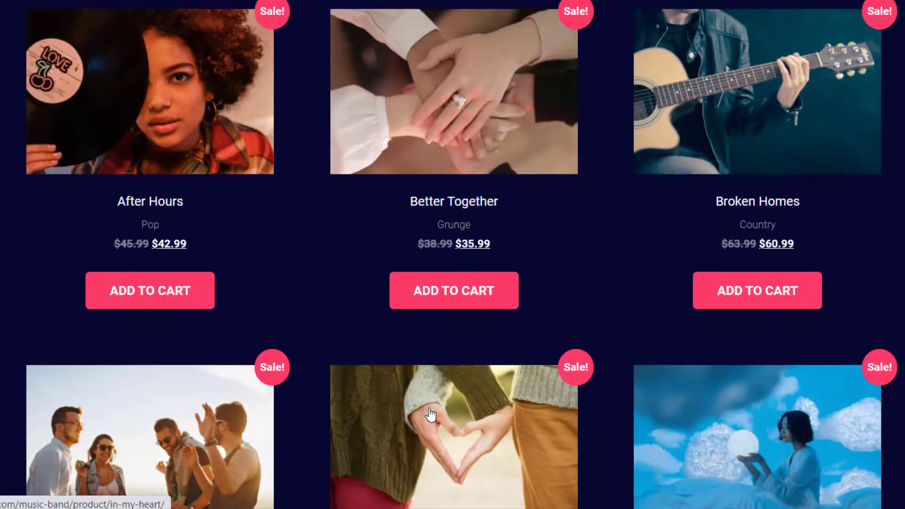